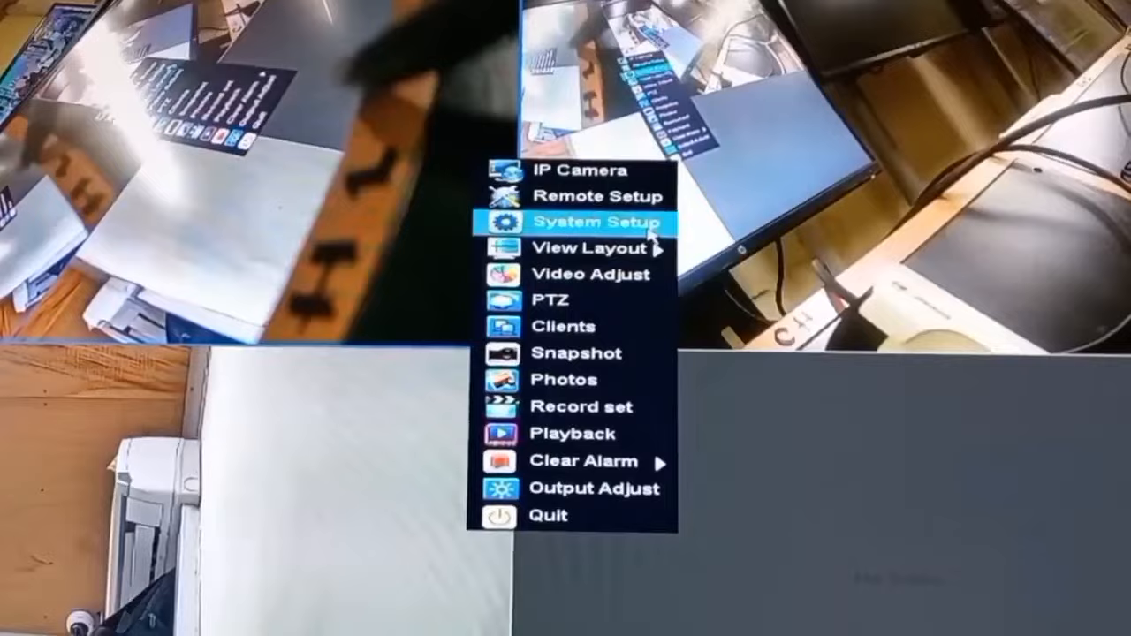
Step: Bring up the Jovision NVR's System Setup from the live-view context menu
click(597, 219)
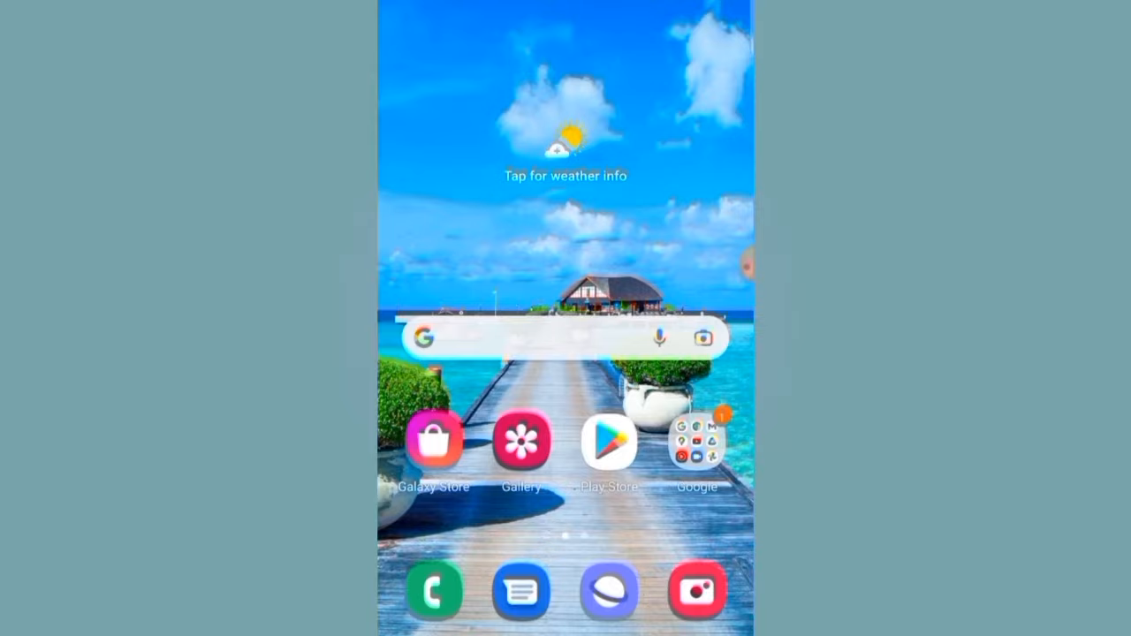
Step: Search Play Store for 'jovi' and reach the CloudSEE Int'l Pro app page via the Jovision suggestion
click(608, 442)
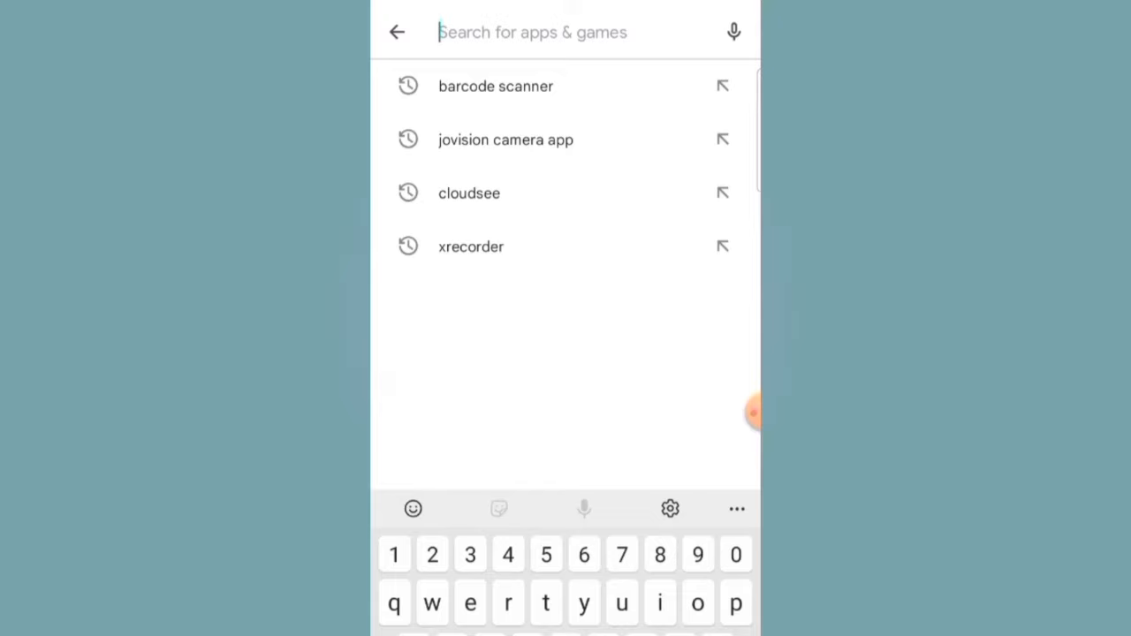
text(jovi)
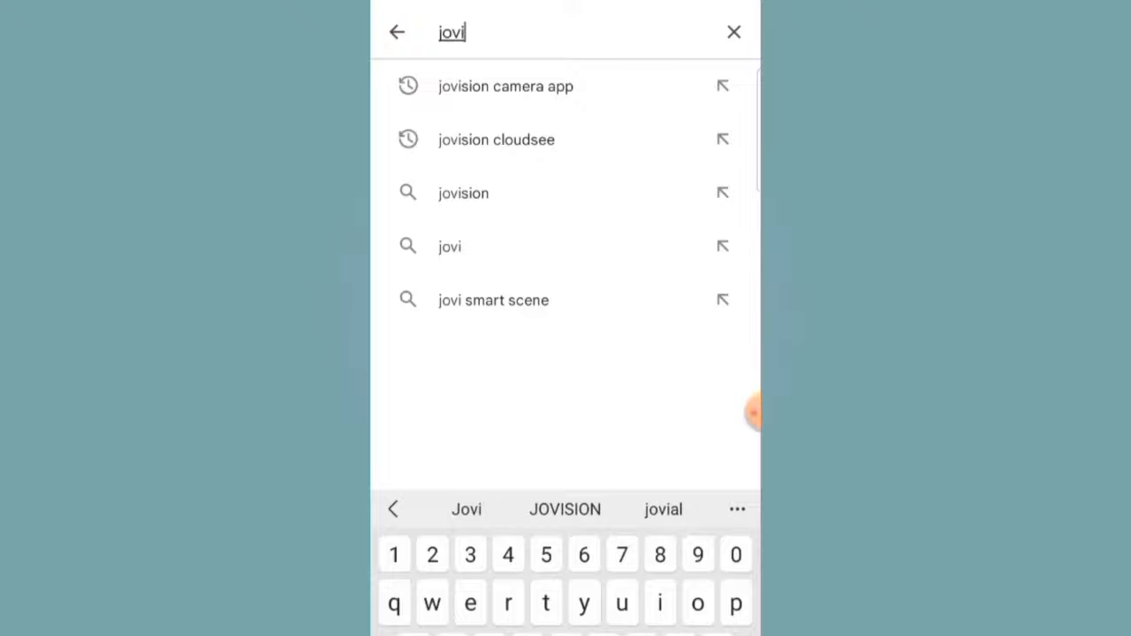
click(495, 140)
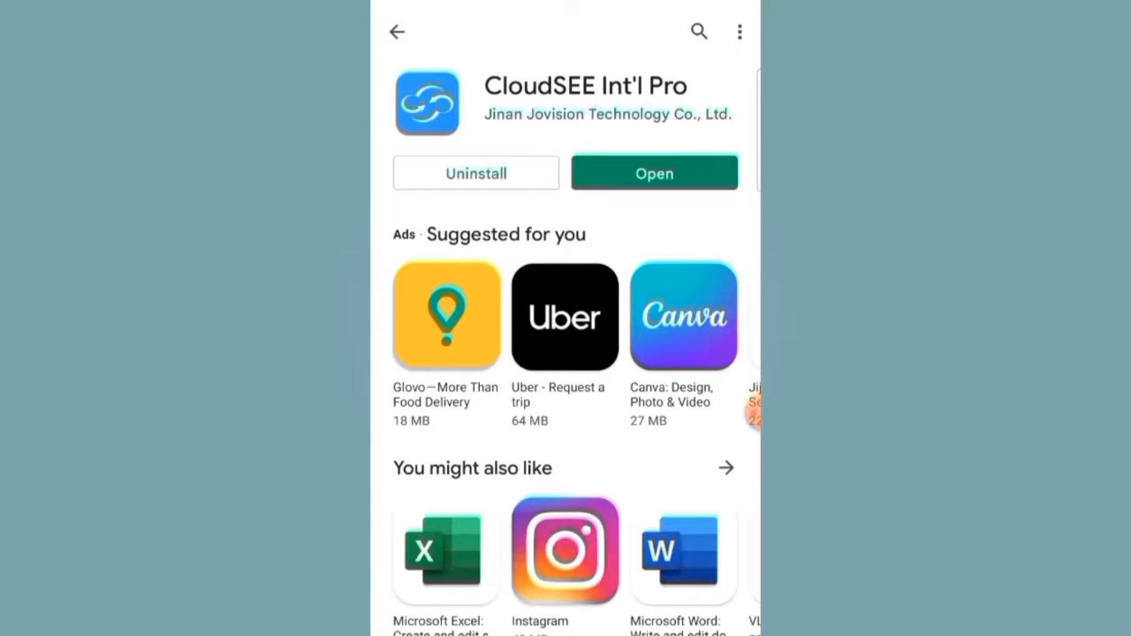
Step: Launch CloudSEE, allow phone permission, pick a country from the Africa list and start Register
click(654, 173)
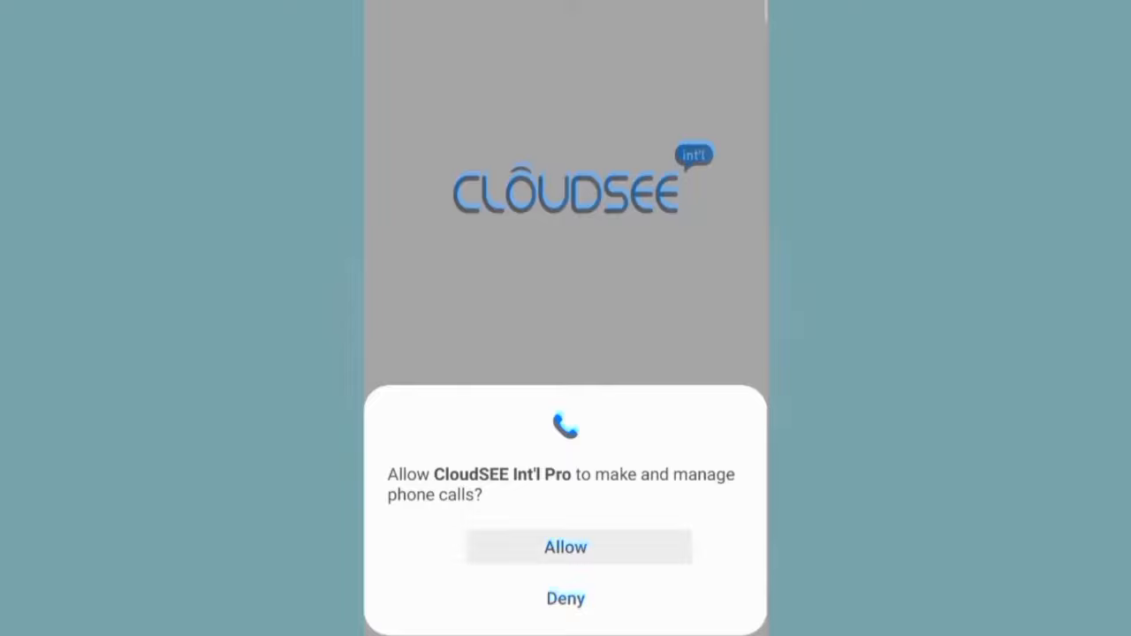
click(566, 546)
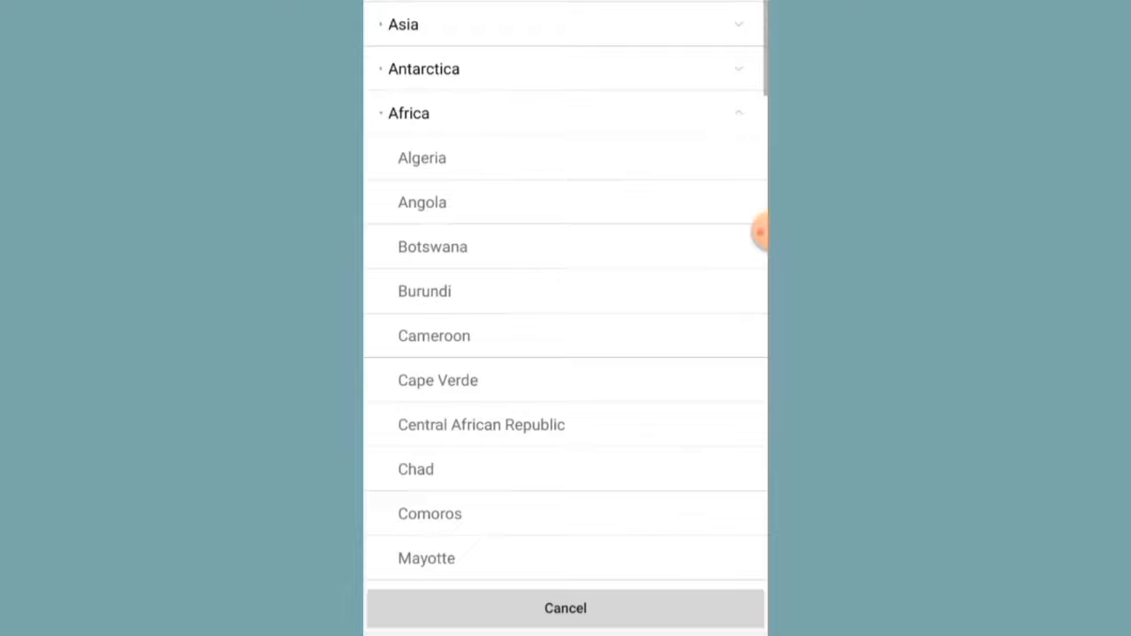
click(566, 608)
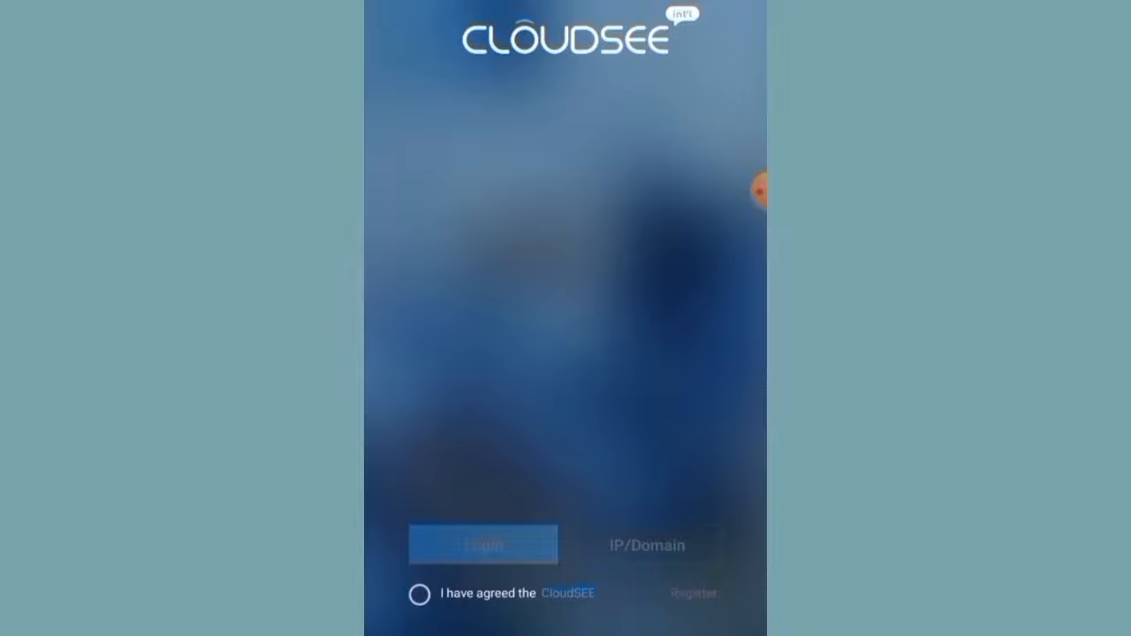
click(692, 594)
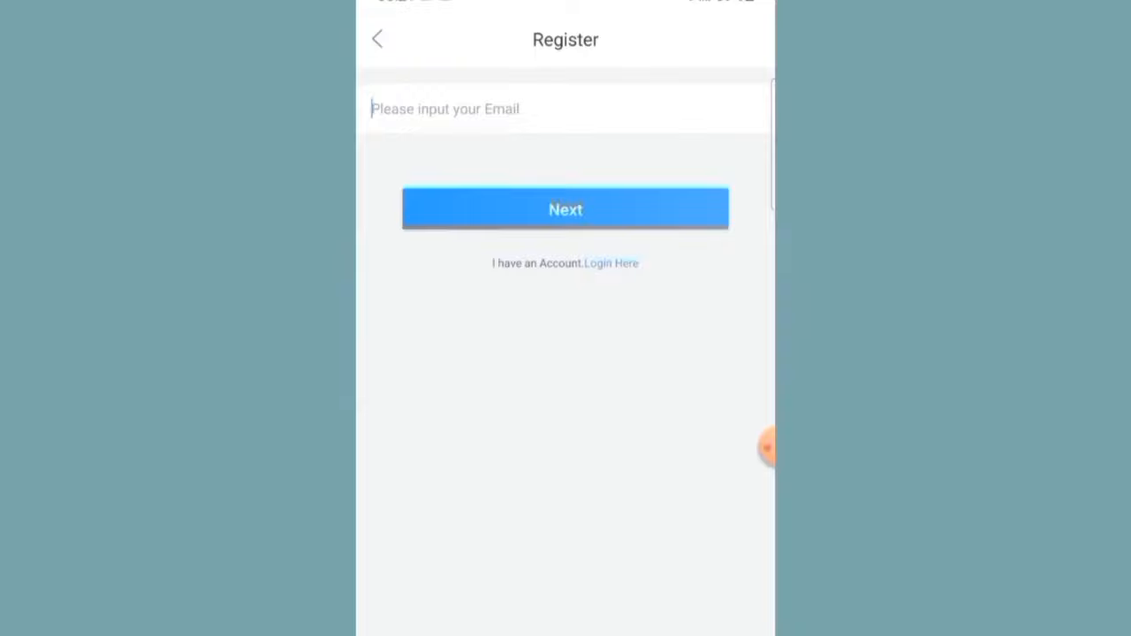
Step: Register the account with email, password and verification code, landing on the empty device list
click(565, 208)
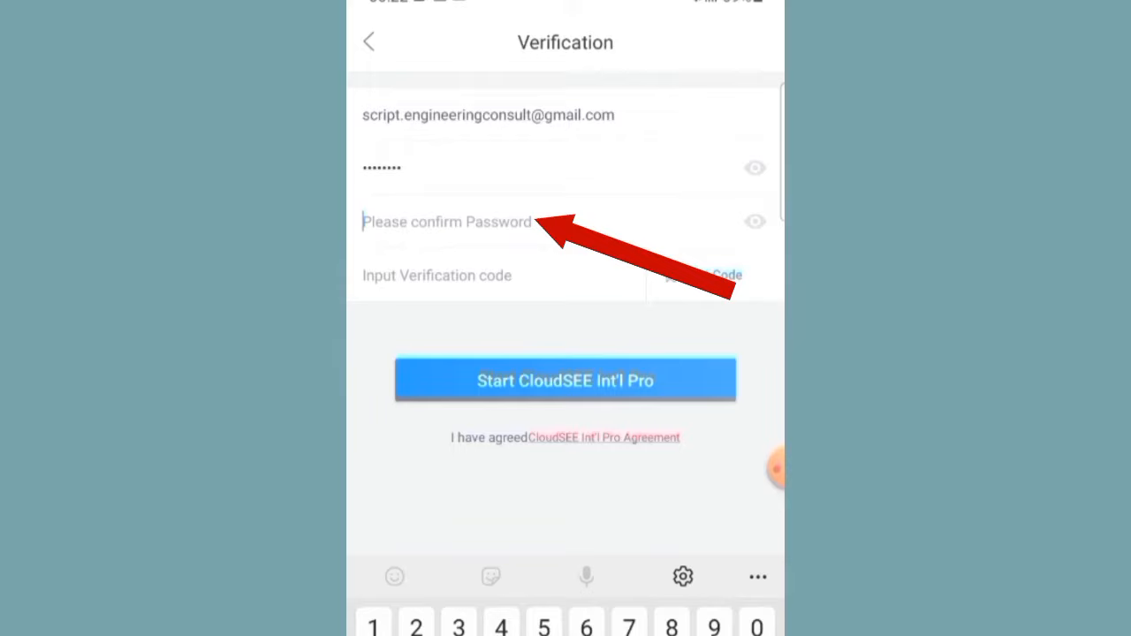
text(••••••••)
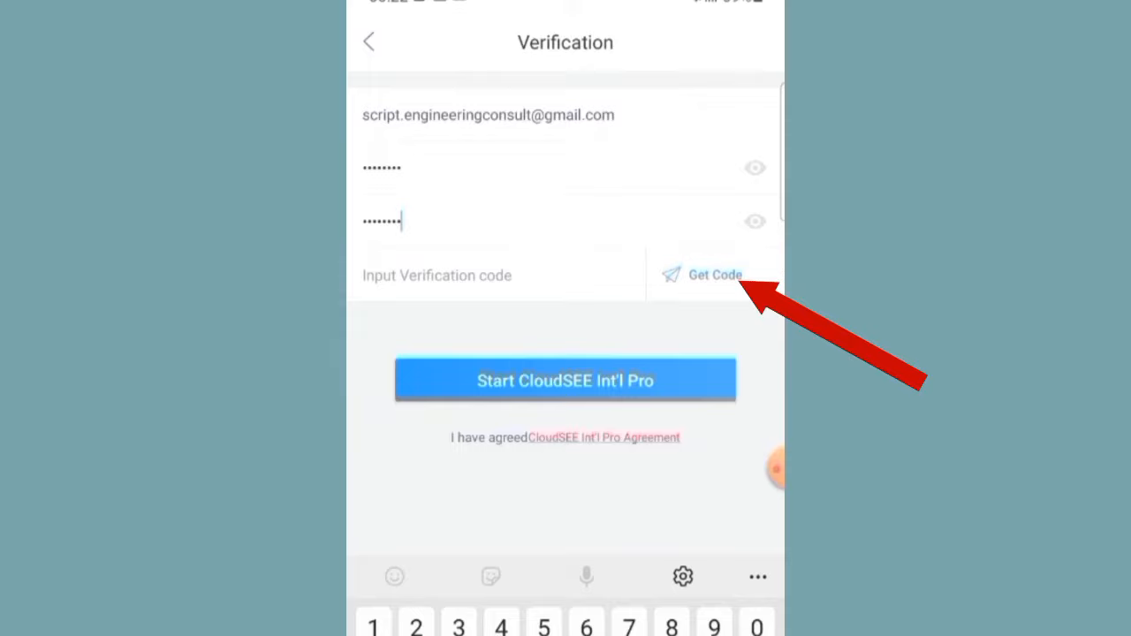
click(714, 276)
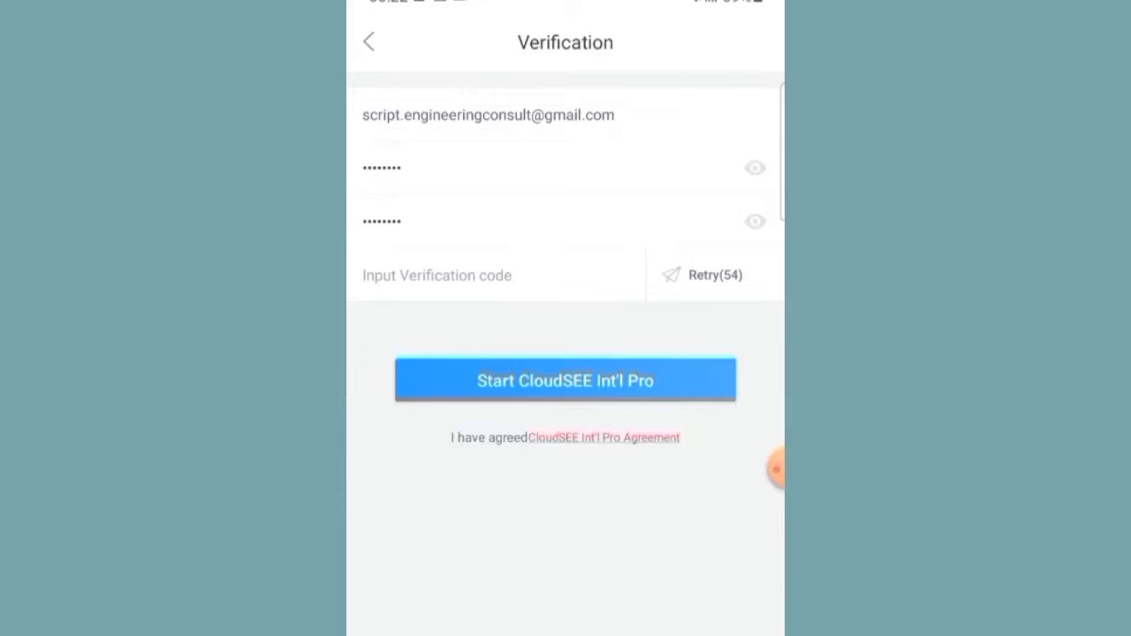
click(566, 380)
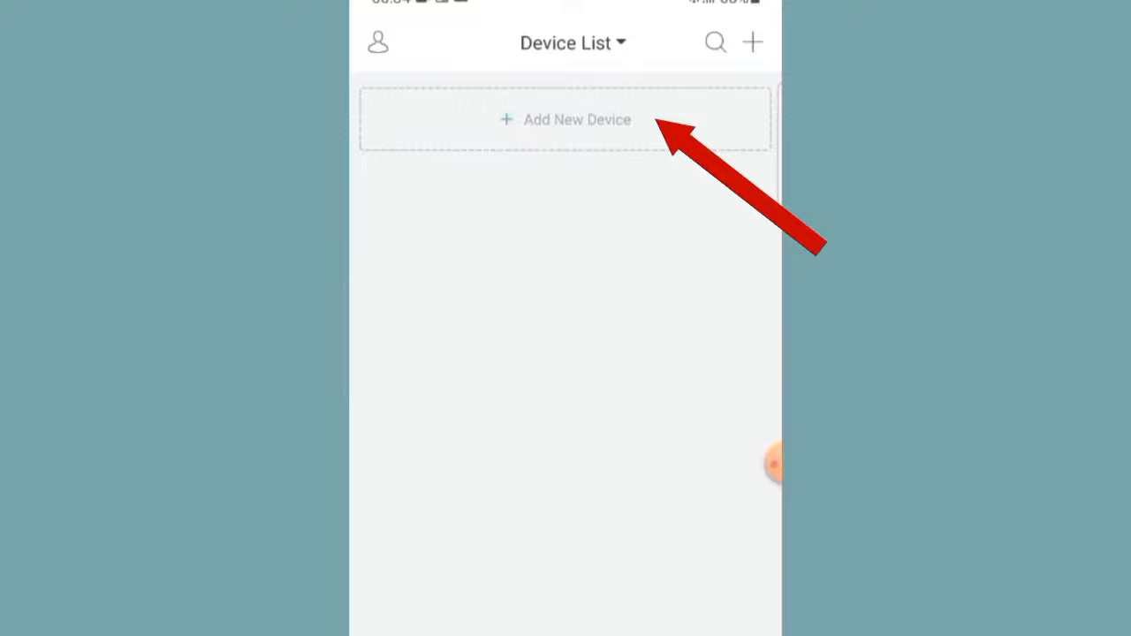
Step: Add device W237748593 with its username and password, then play its live video
click(566, 120)
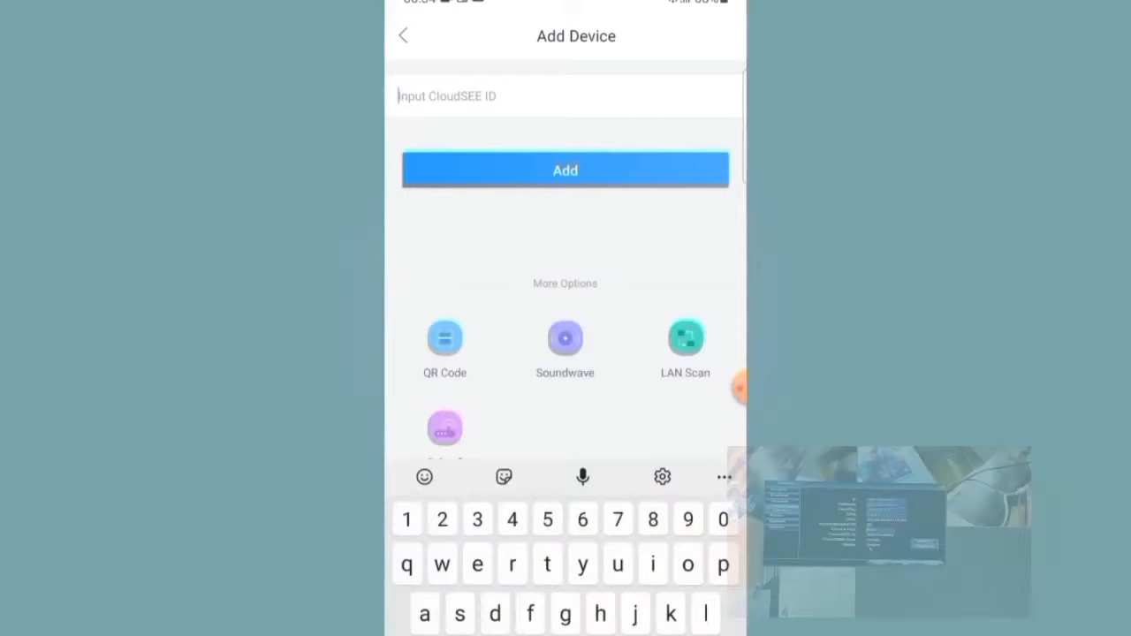
click(566, 169)
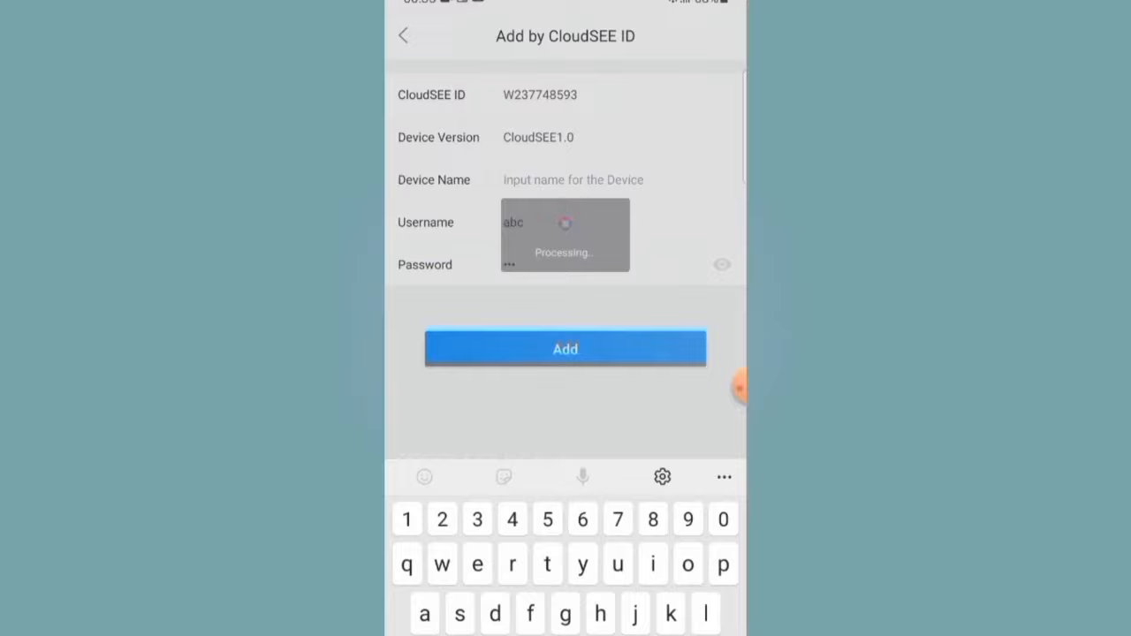
click(566, 346)
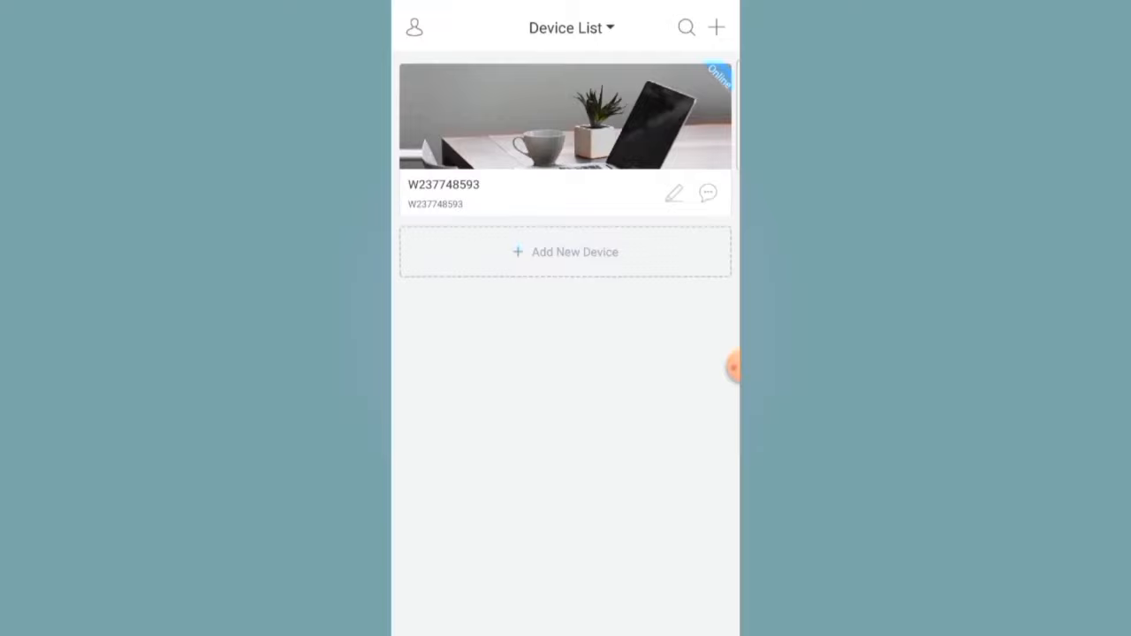
click(565, 117)
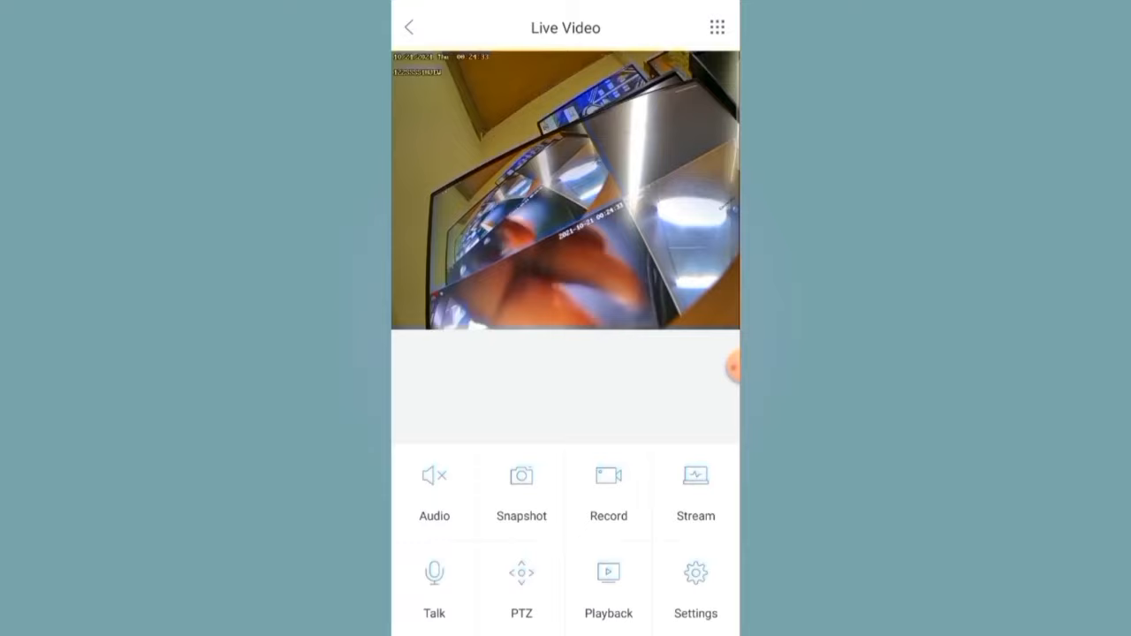